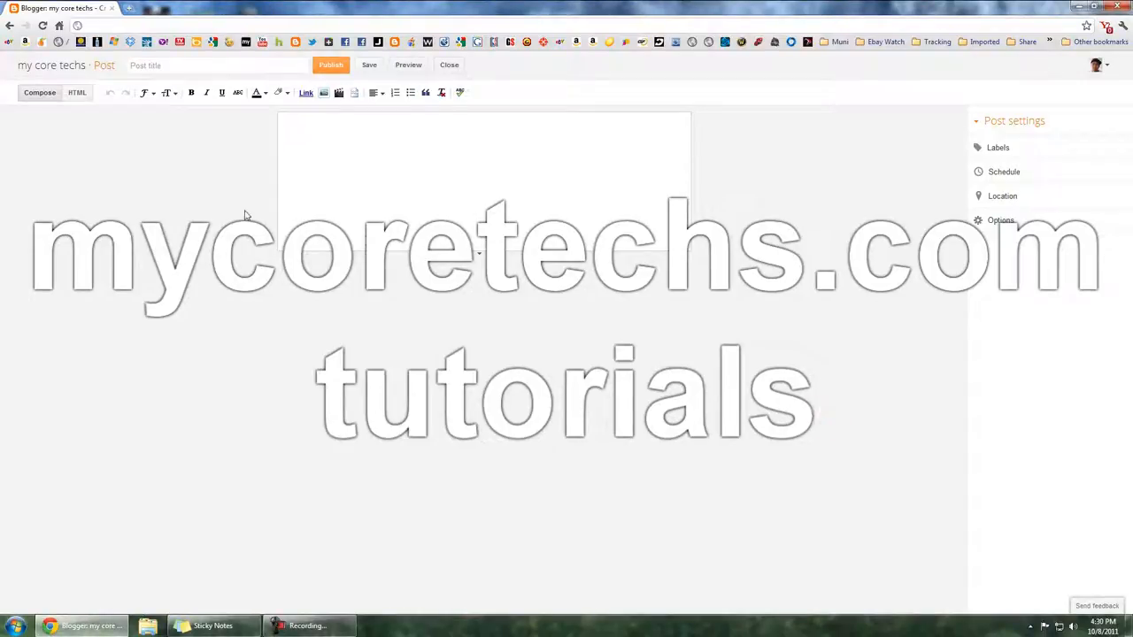
pyautogui.moveTo(235, 202)
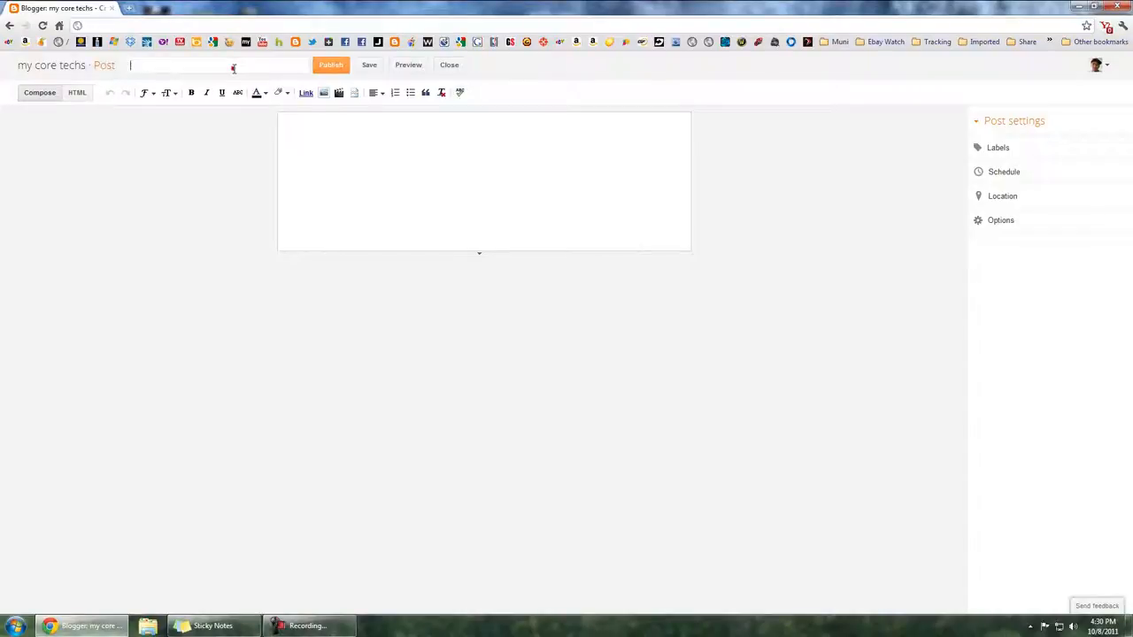
# - Enter the post title 'How to wrap text around an image in a Blogger post'
pyautogui.write('How to')
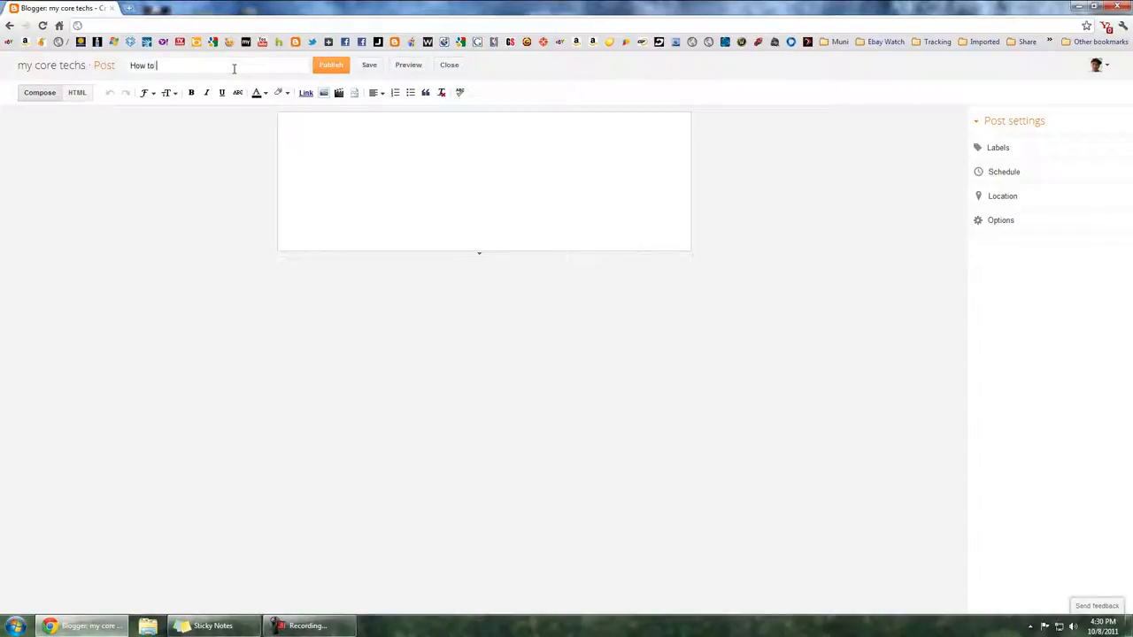
pyautogui.write('wrap text around an image in')
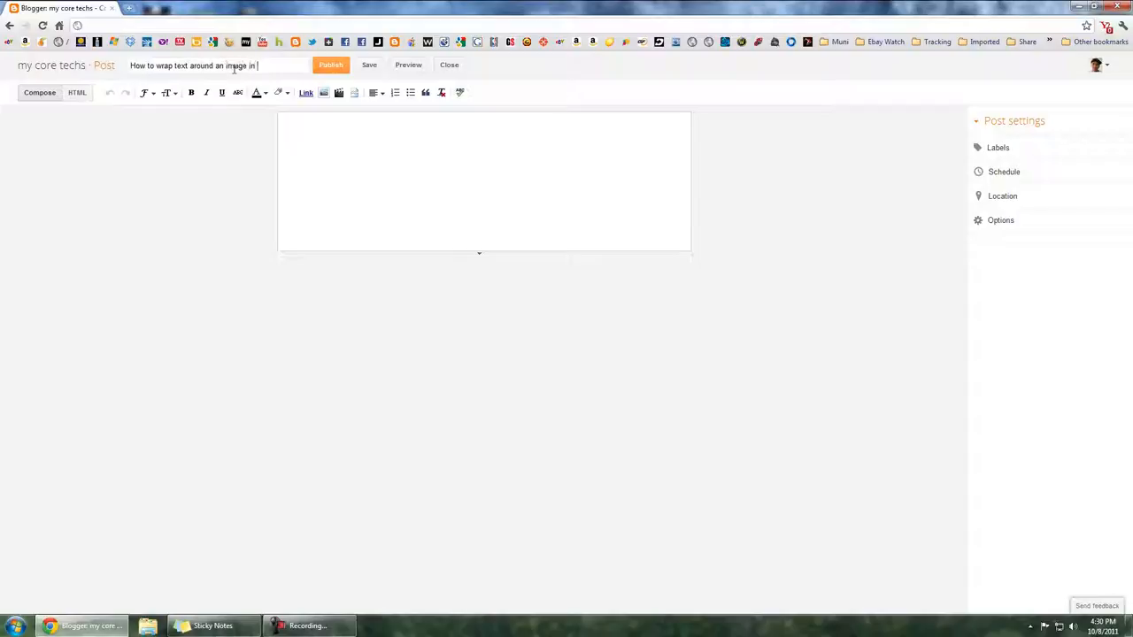
pyautogui.write('a Blogger')
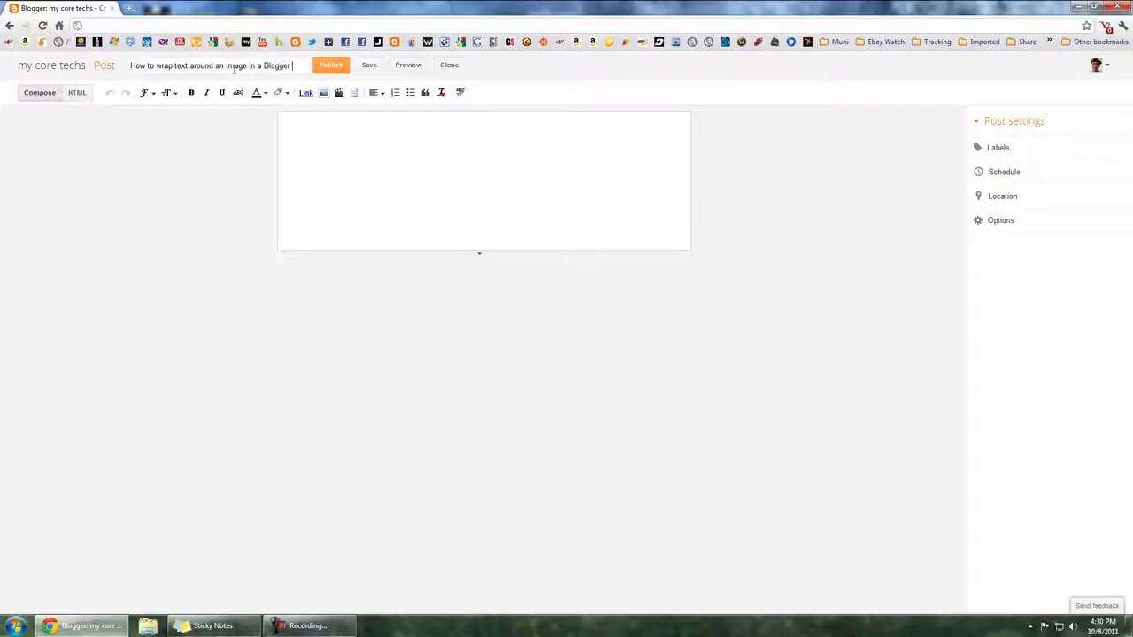
pyautogui.write('post')
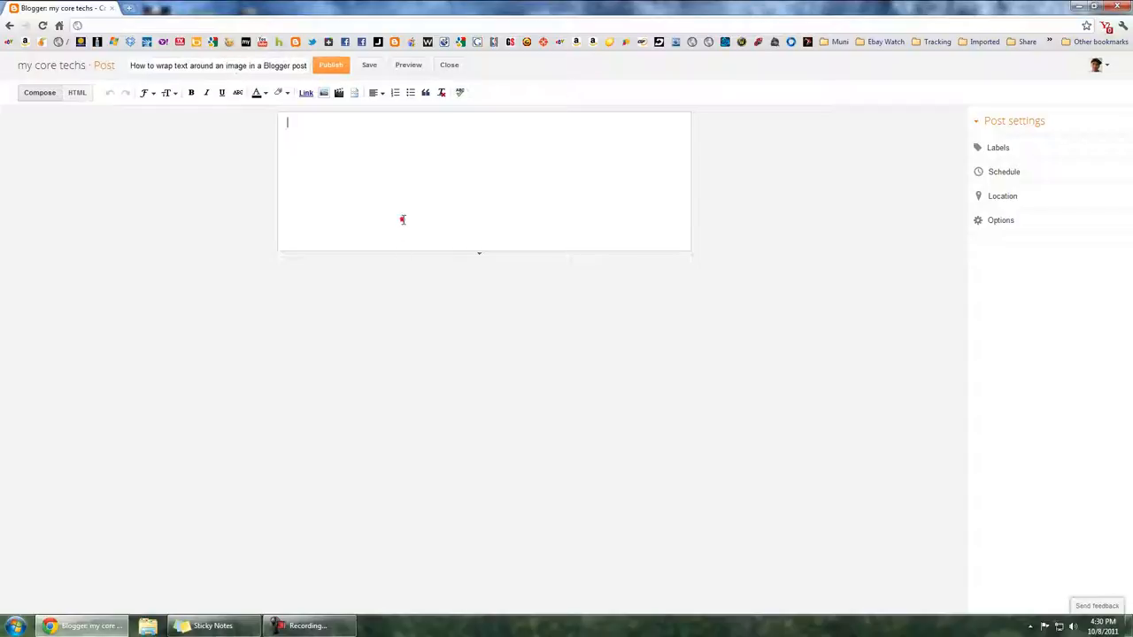
pyautogui.moveTo(347, 131)
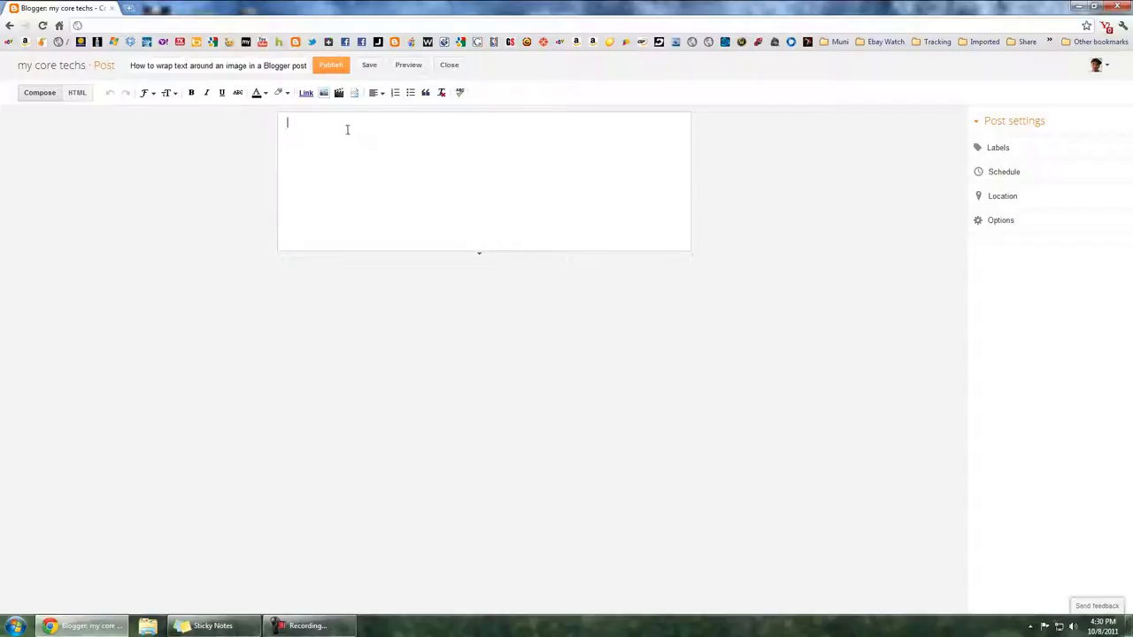
pyautogui.moveTo(324, 92)
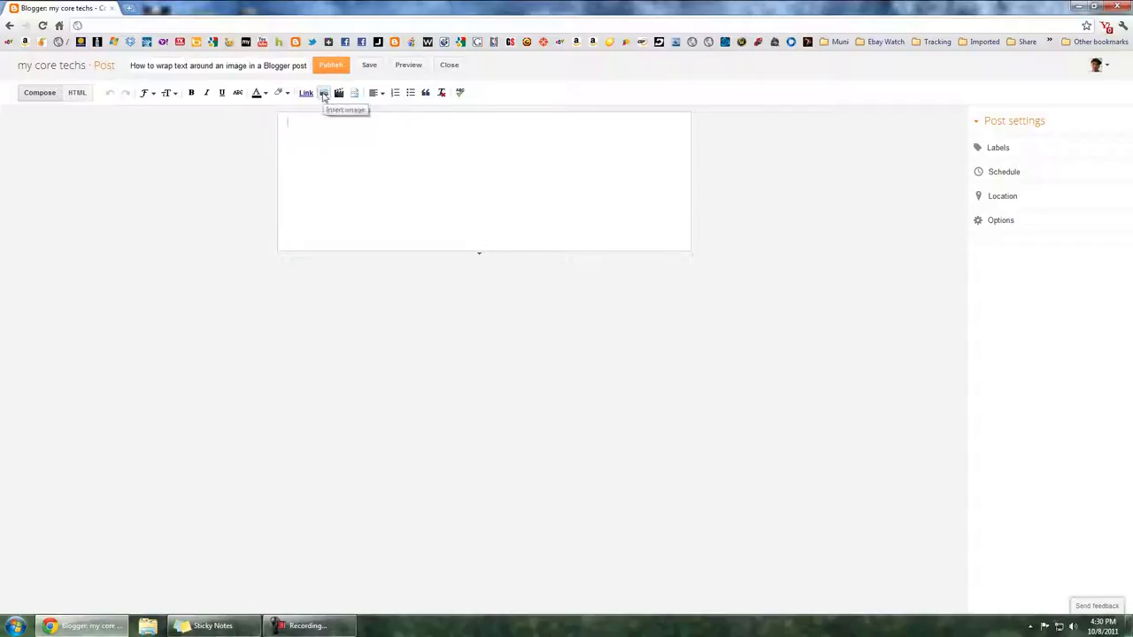
# - Insert the profile photo from the Picasa Web Albums into the post body
pyautogui.click(326, 92)
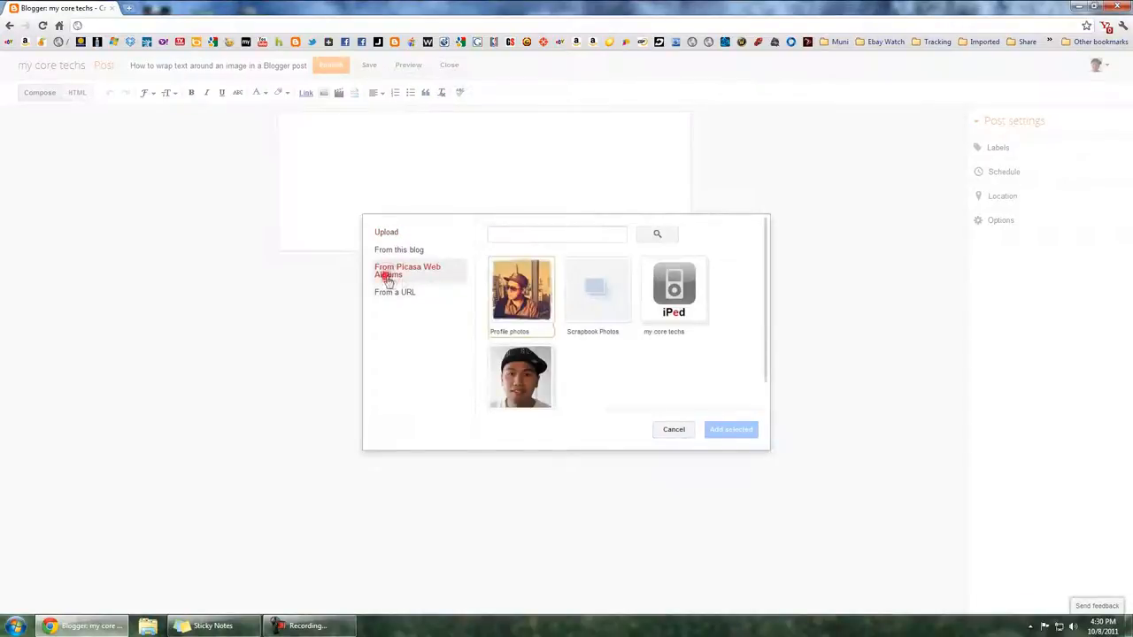
pyautogui.click(520, 292)
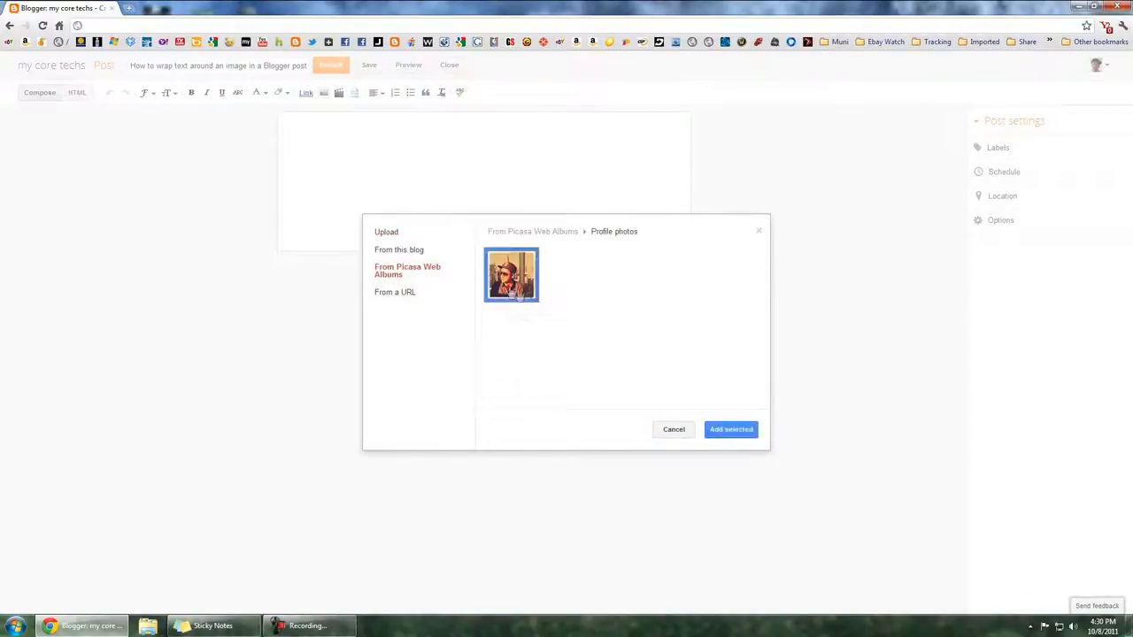
pyautogui.click(729, 430)
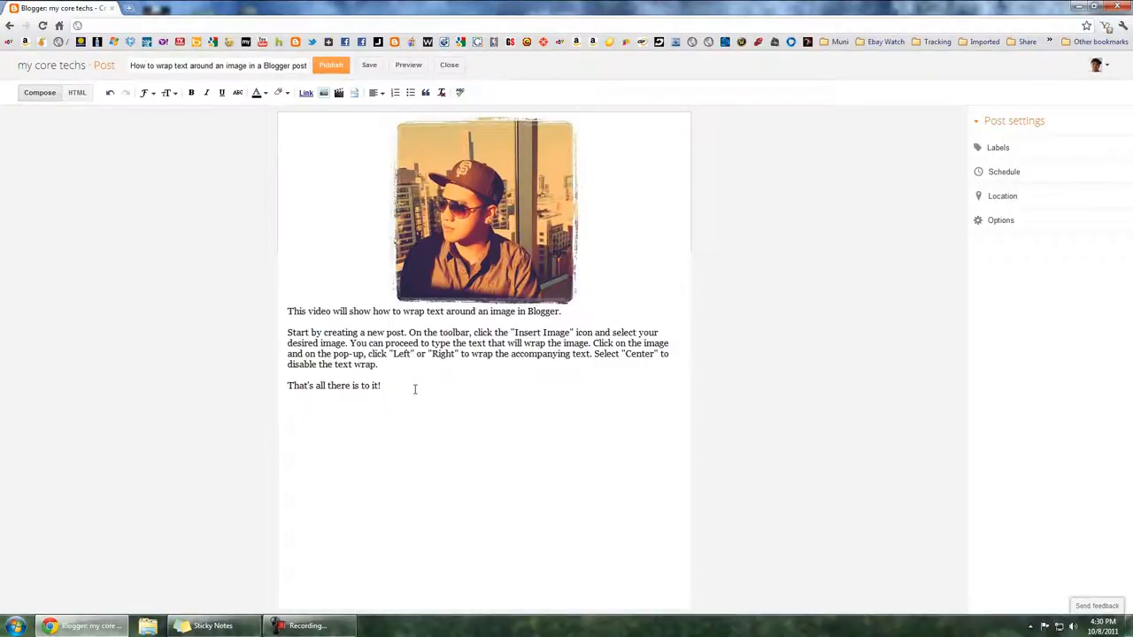
pyautogui.moveTo(485, 234)
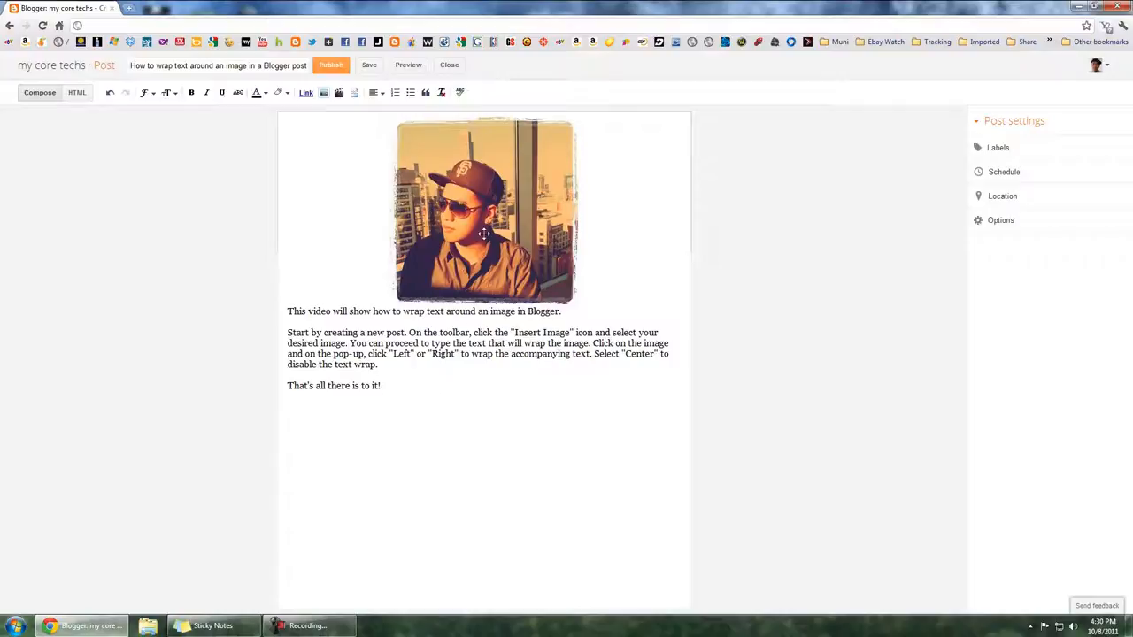
# - Select the inserted photo to show its size and alignment bar
pyautogui.click(485, 209)
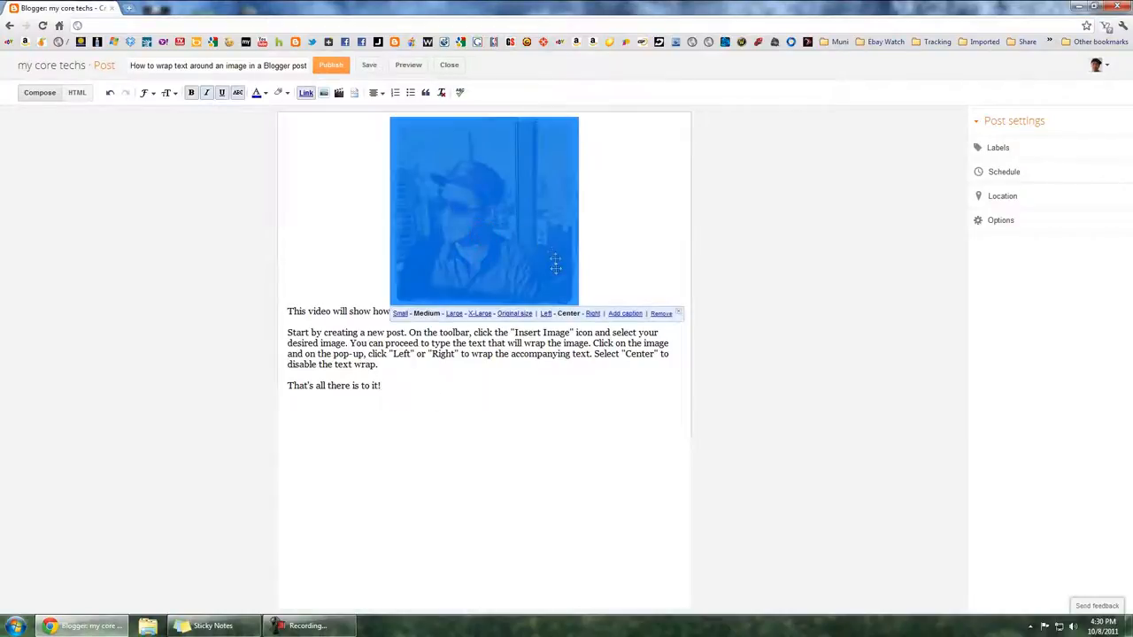
# - Align the photo Left so the explanatory paragraphs wrap to its right
pyautogui.click(545, 314)
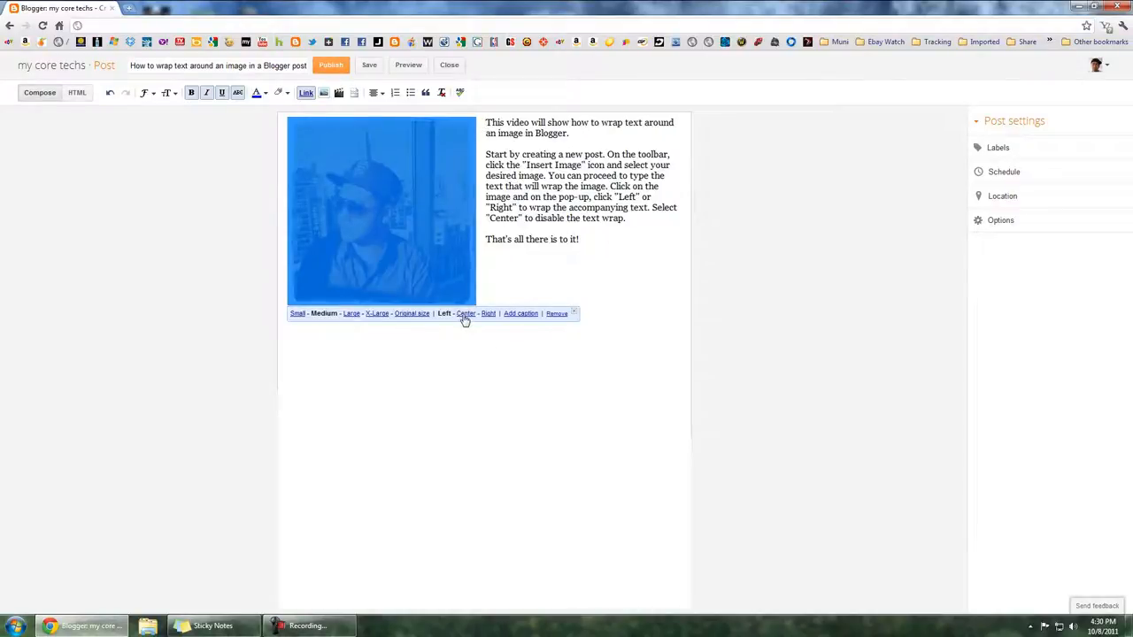
pyautogui.click(466, 314)
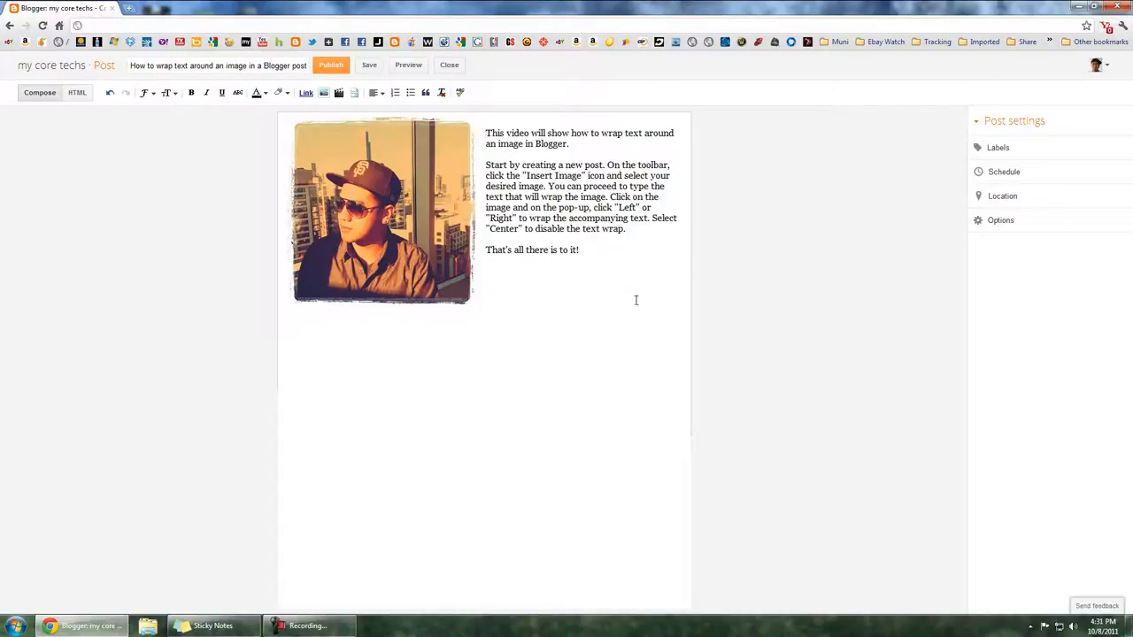
pyautogui.click(329, 64)
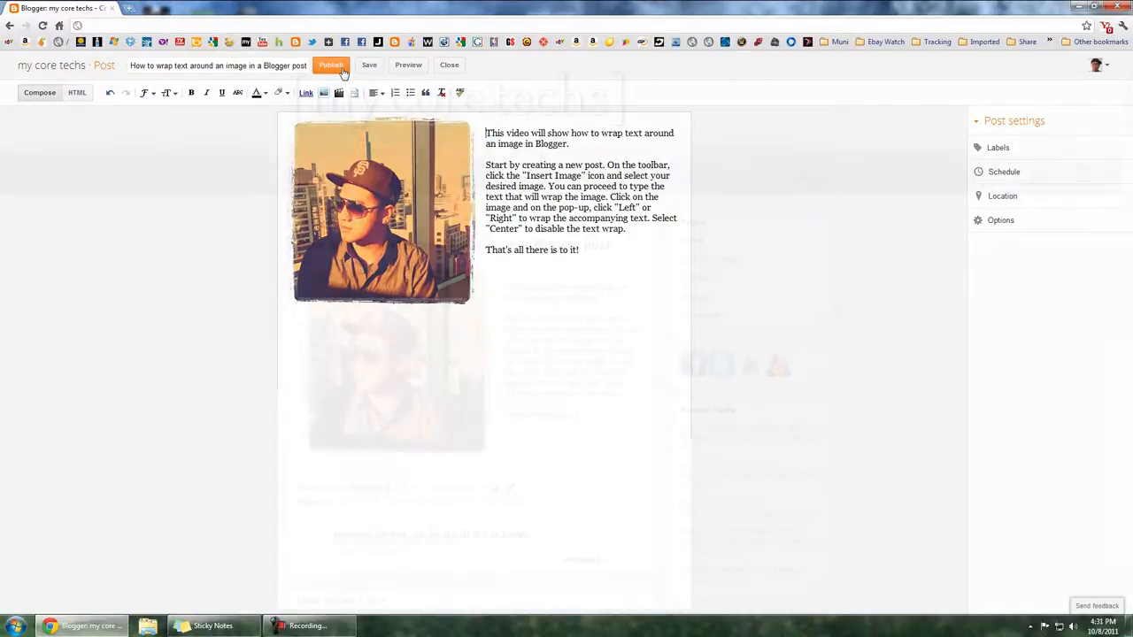